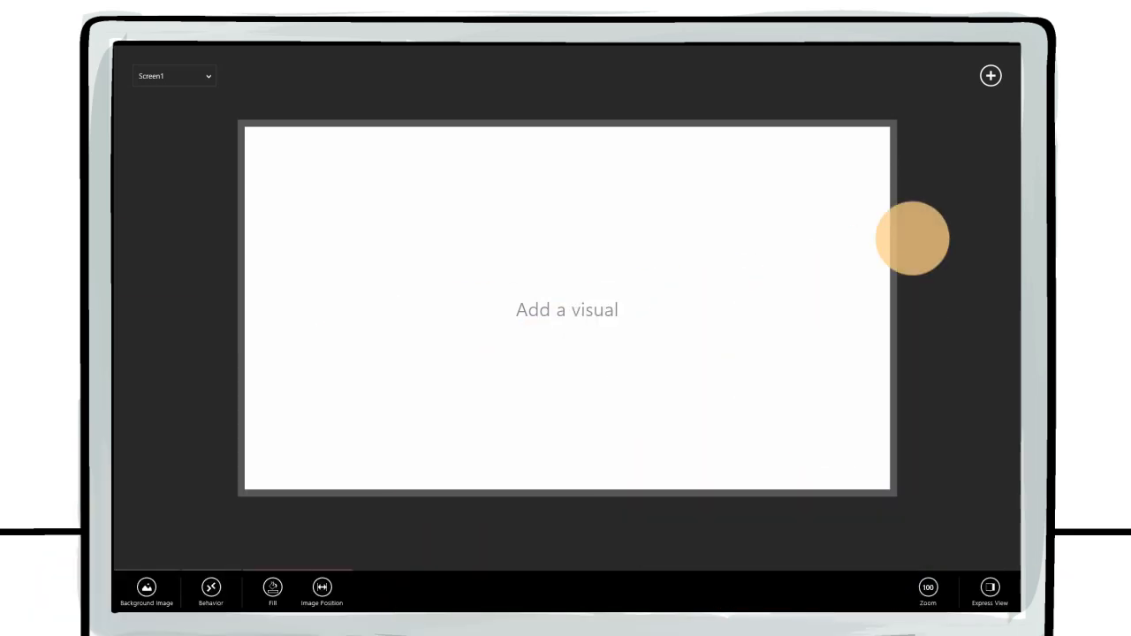
Add per-day image galleries for the Weekly Meal Planner and list the data source connection types
{"action": "left_click", "coordinate": [990, 75]}
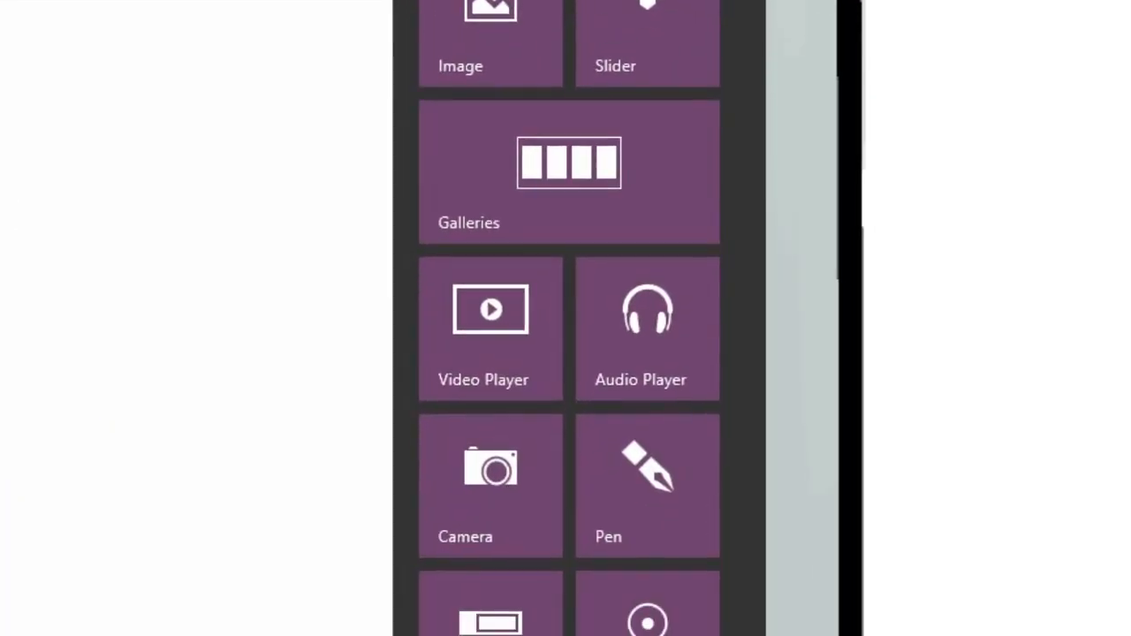
{"action": "scroll", "scroll_direction": "down", "scroll_amount": 3}
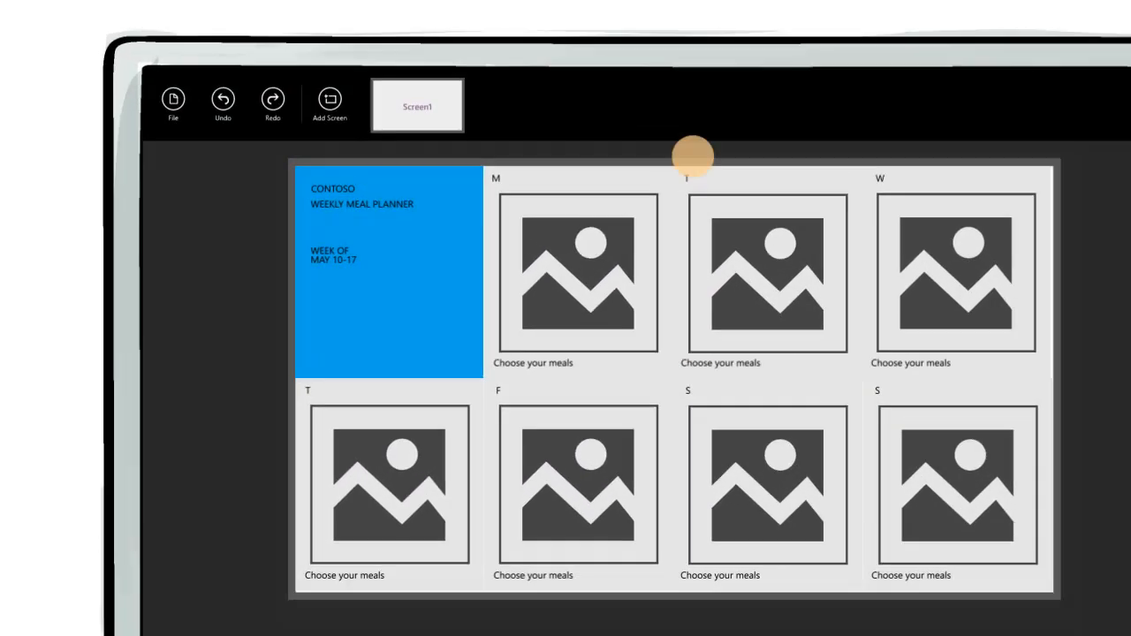
{"action": "left_click", "coordinate": [172, 102]}
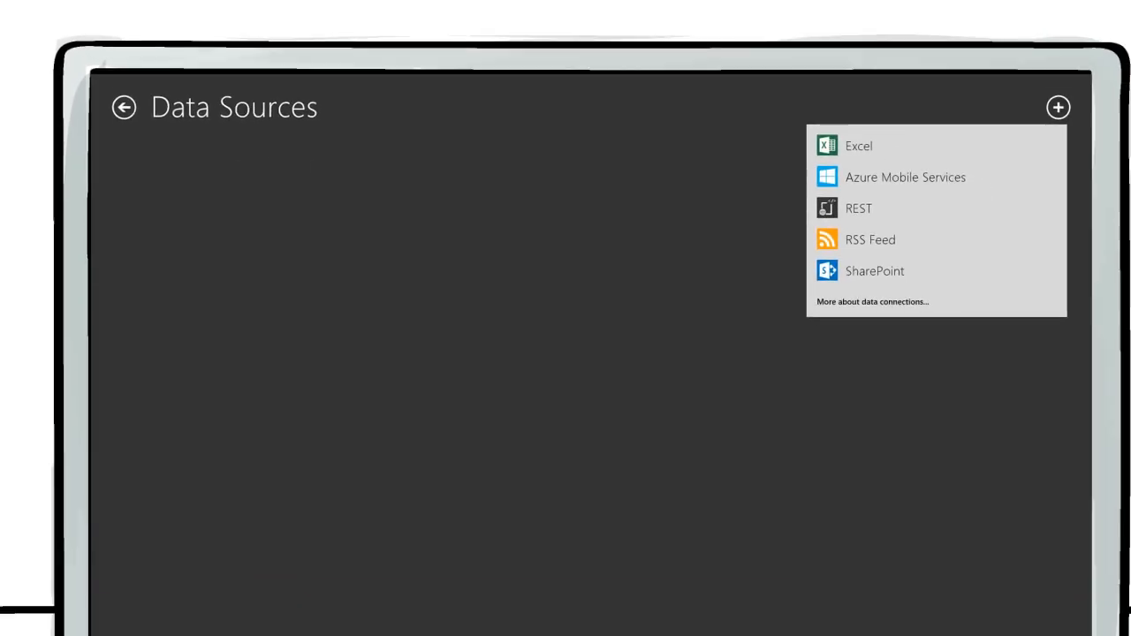
Add SharePoint, Azure Mobile Services and NutritionAppData.xlsx as data sources, then return to MealPlanner
{"action": "left_click", "coordinate": [874, 270]}
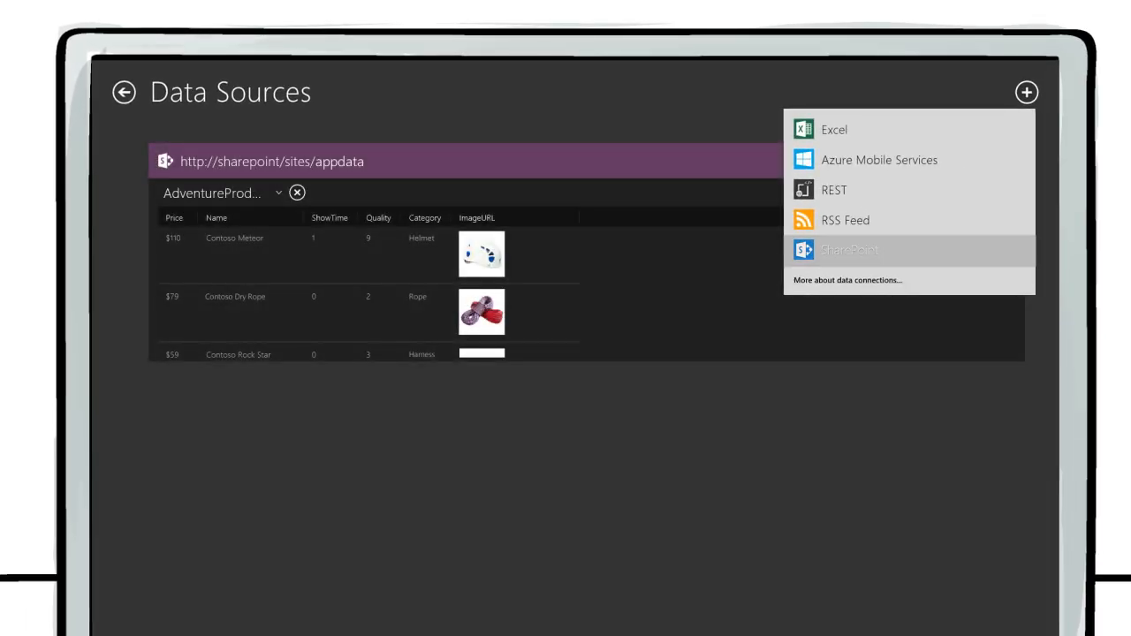
{"action": "left_click", "coordinate": [879, 160]}
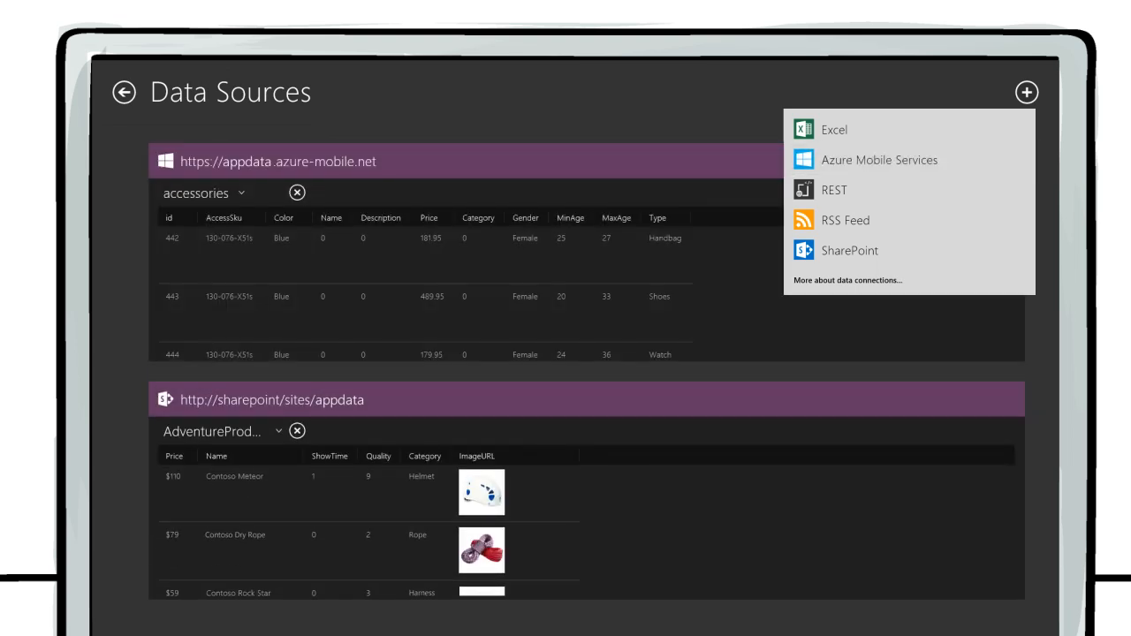
{"action": "left_click", "coordinate": [833, 129]}
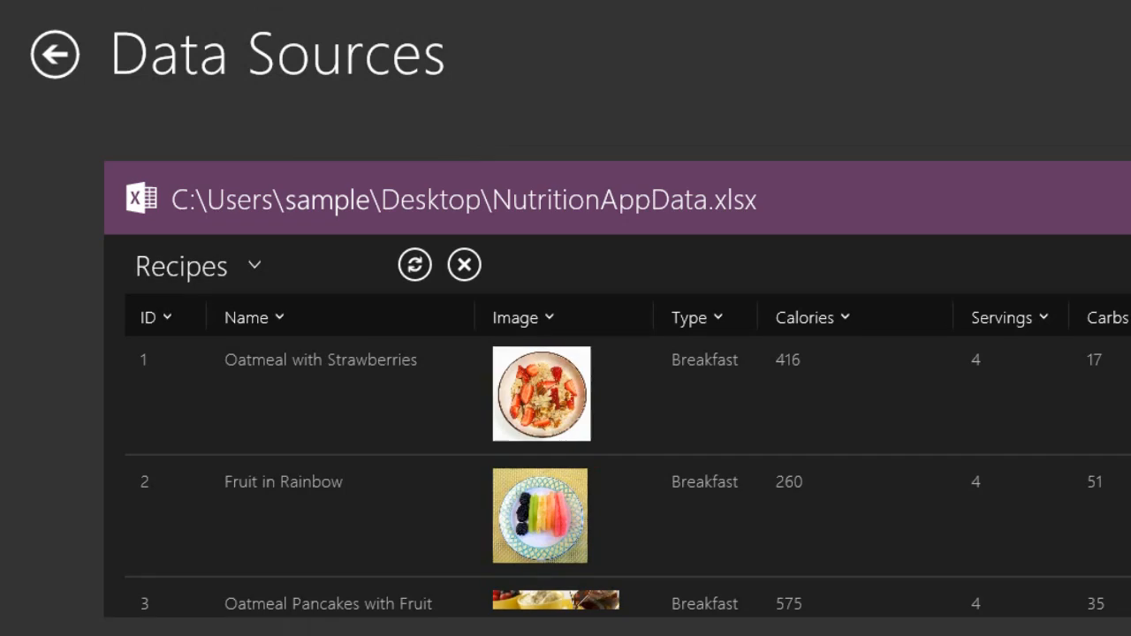
{"action": "left_click", "coordinate": [55, 54]}
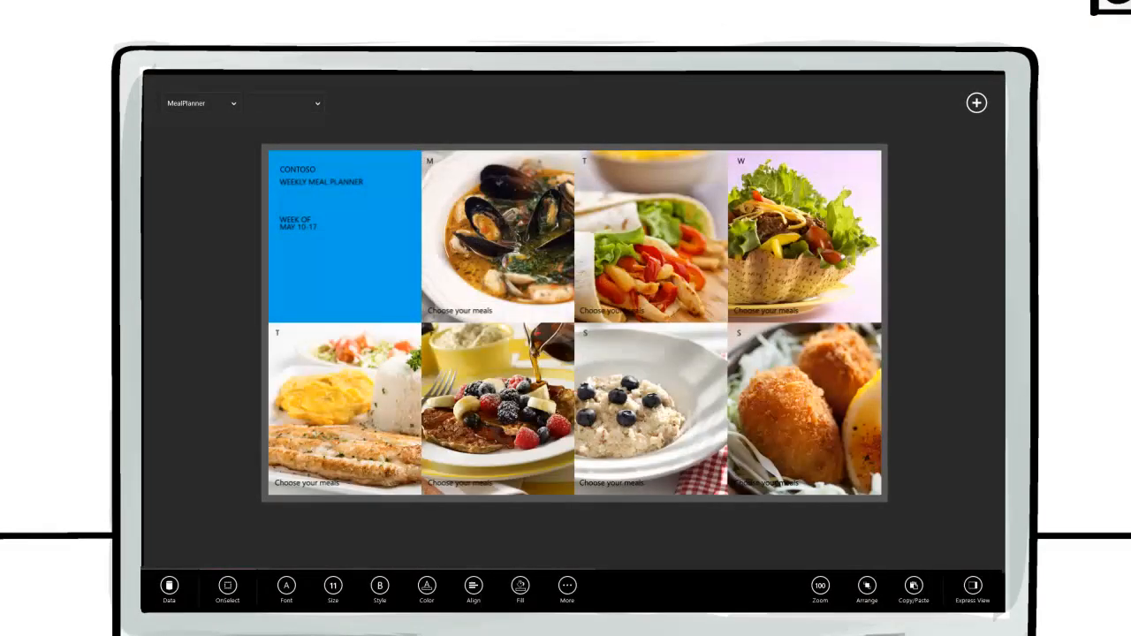
Set the day letter and week date labels to size 28, then show the DailyPlan screen
{"action": "left_click", "coordinate": [333, 586]}
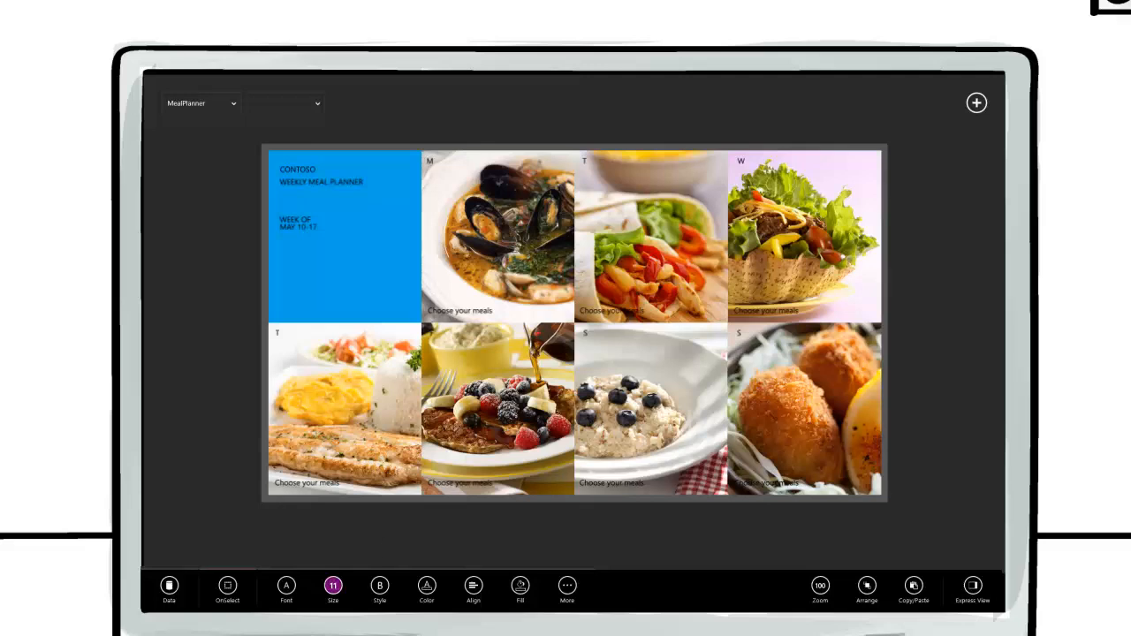
{"action": "left_click", "coordinate": [332, 586]}
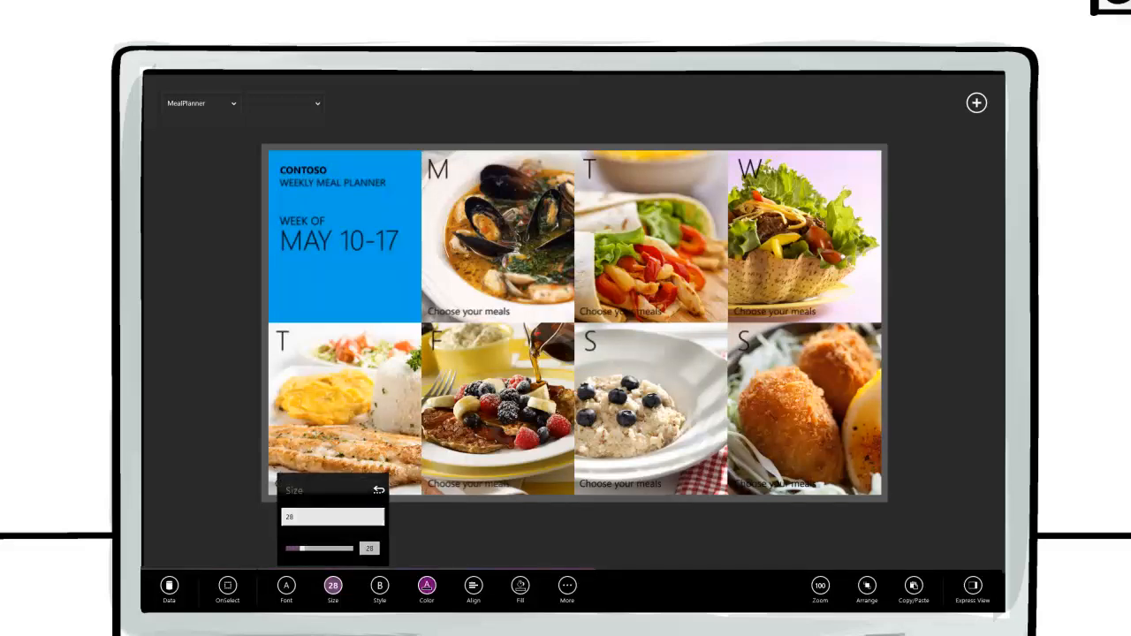
{"action": "left_click", "coordinate": [227, 585]}
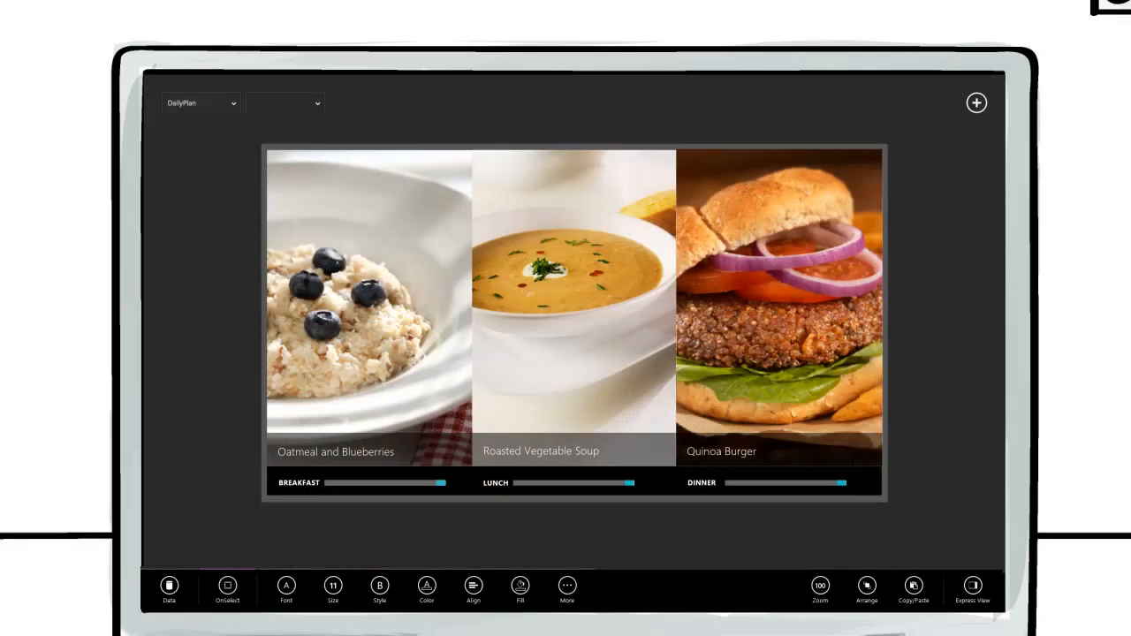
Set the breakfast slider's Max to Max(Recipes, Calories) and drag it down to get Fruit Bowl
{"action": "left_click", "coordinate": [398, 482]}
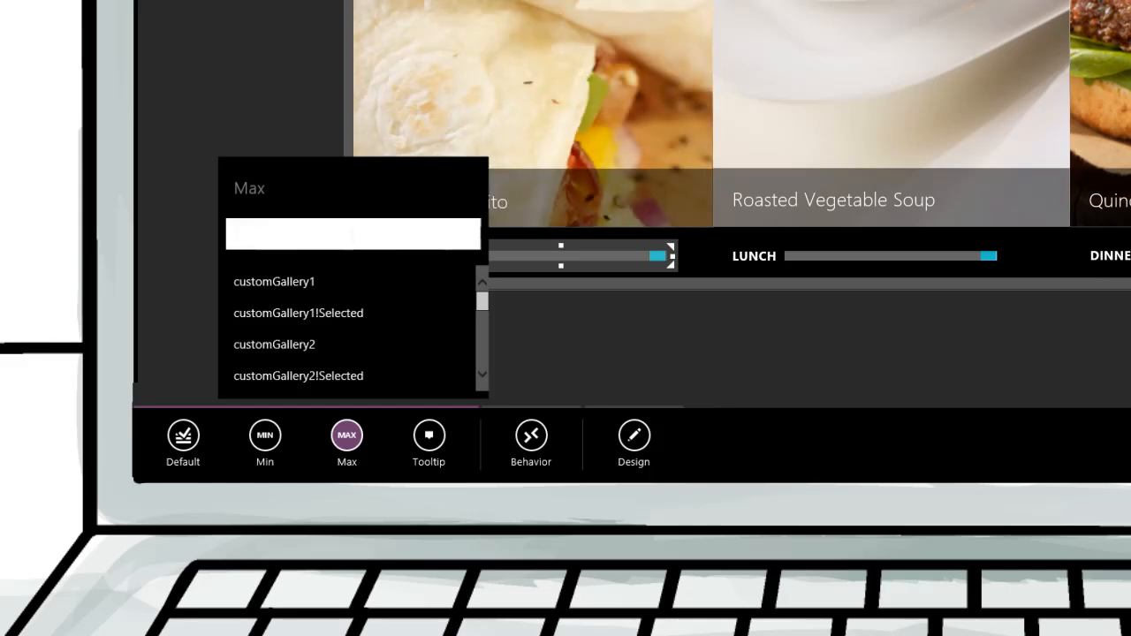
{"action": "type", "text": "Max(Recipes, Calories)"}
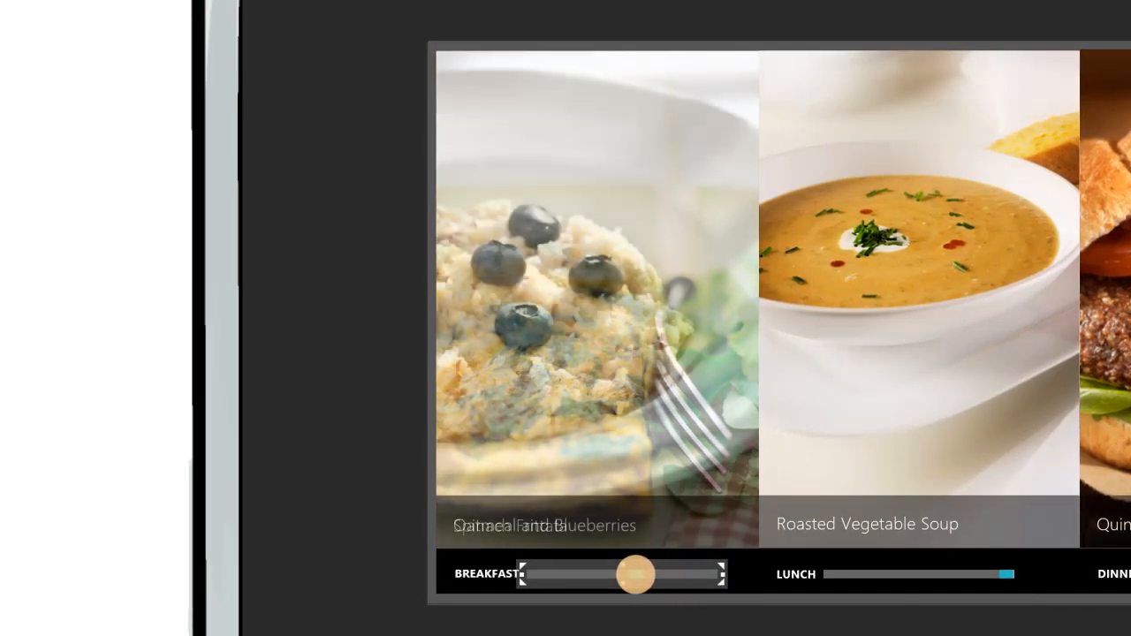
{"action": "left_click_drag", "start_coordinate": [636, 574], "coordinate": [566, 575]}
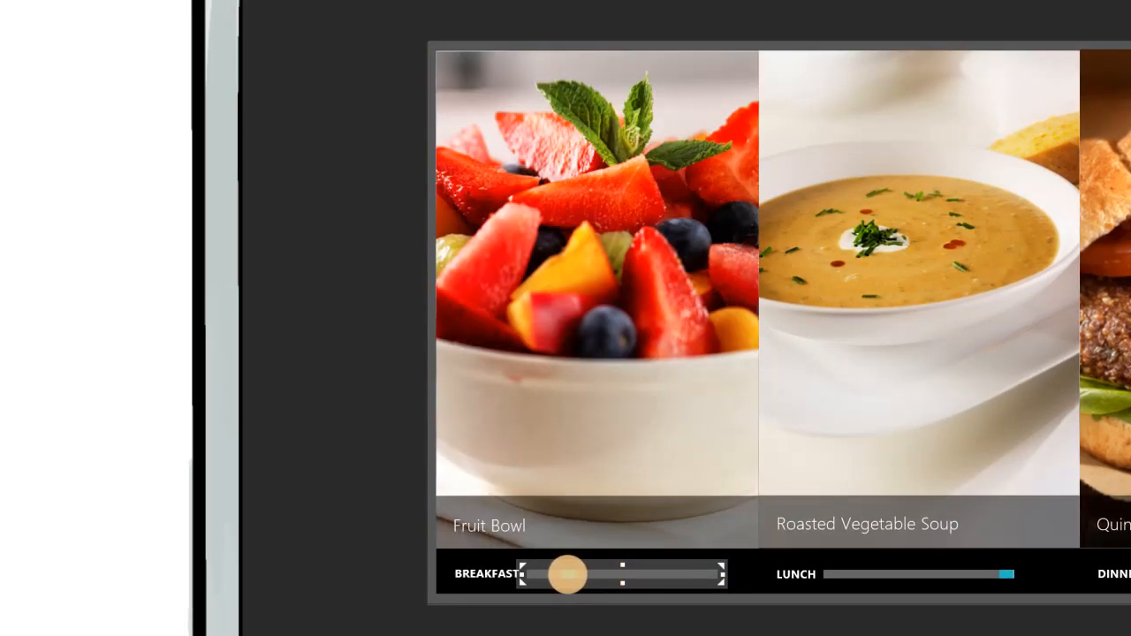